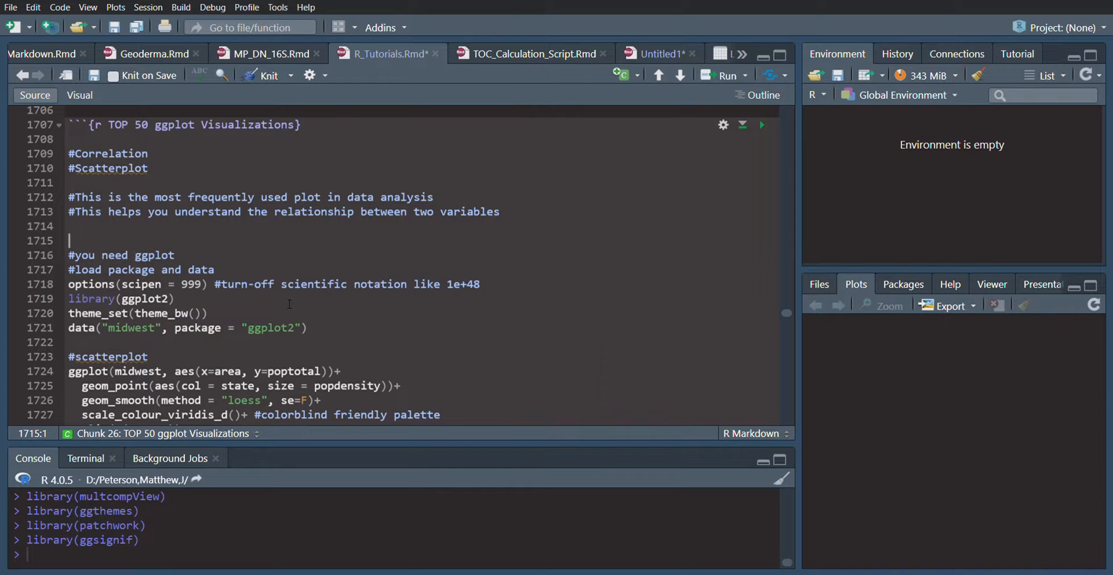
pyautogui.moveTo(284, 260)
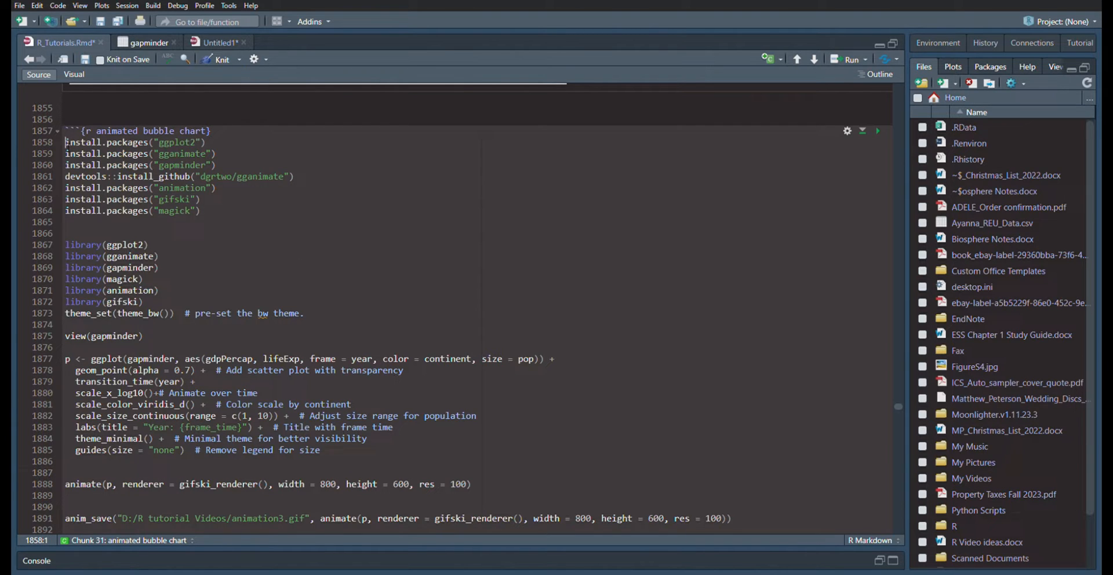
# View the gapminder dataset as a table of its six columns.
pyautogui.doubleClick(176, 141)
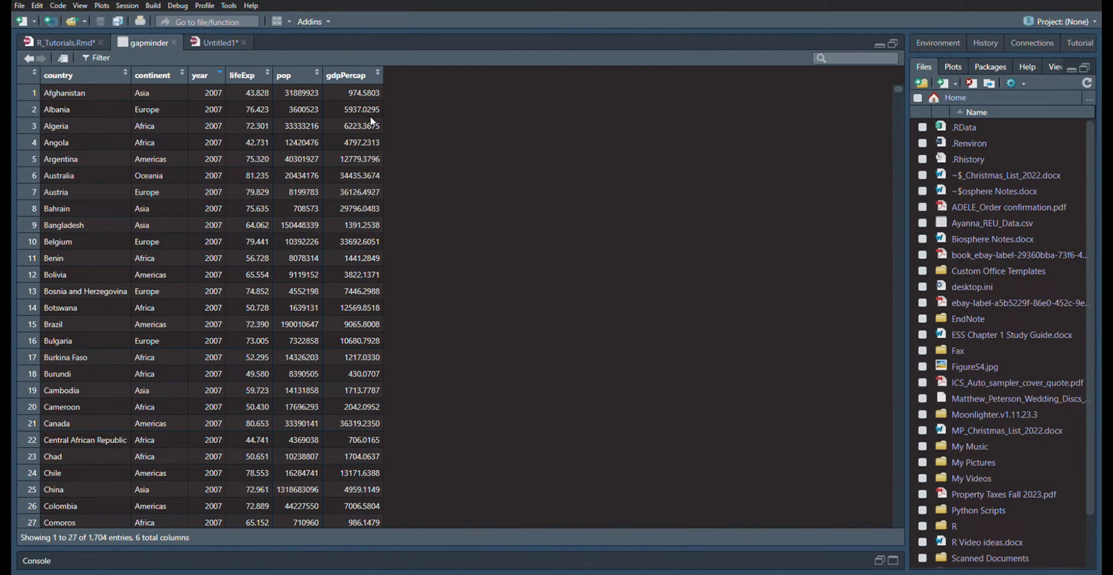
pyautogui.moveTo(200, 147)
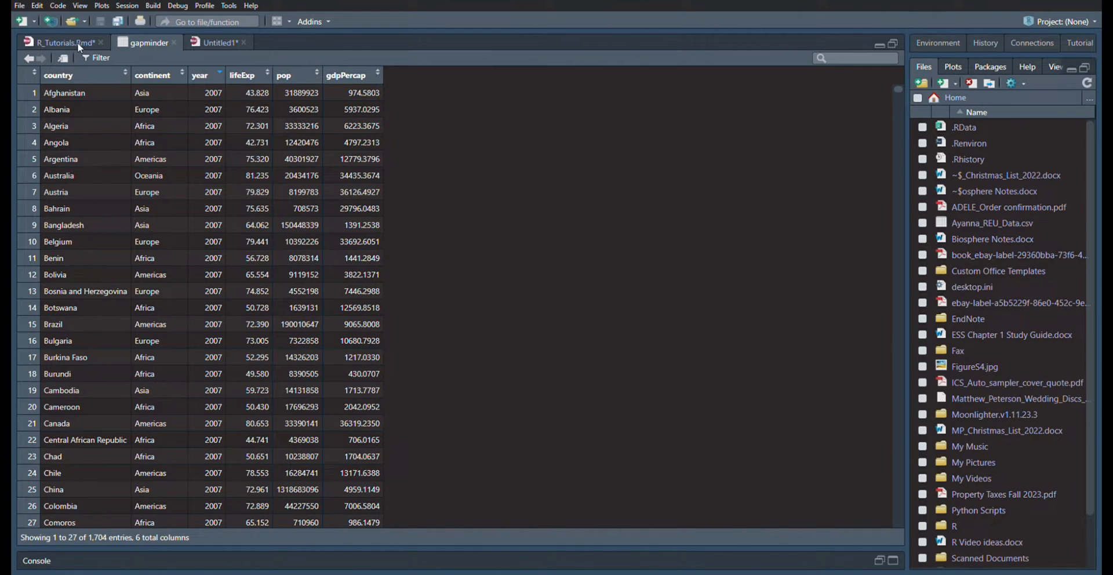
# Return to R_Tutorials.Rmd and walk through the install.packages and library lines, including gifski.
pyautogui.click(63, 43)
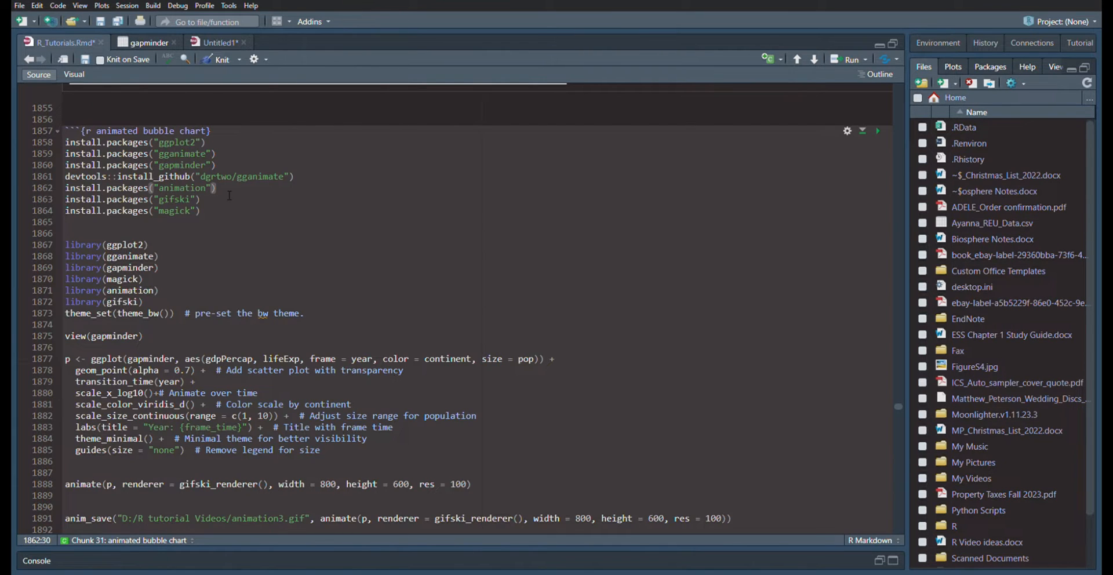
pyautogui.click(198, 199)
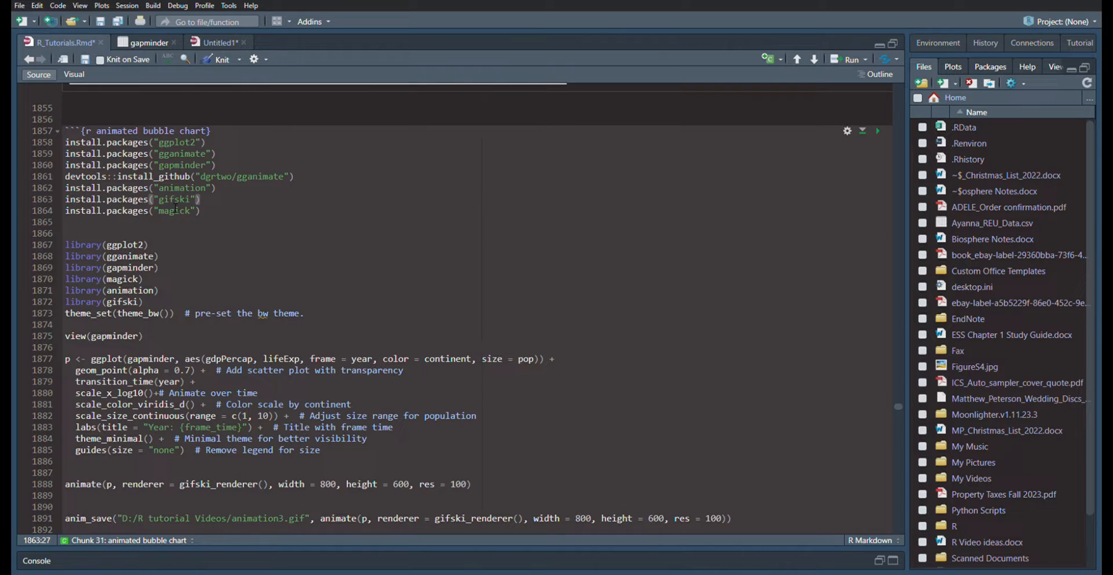
pyautogui.doubleClick(173, 199)
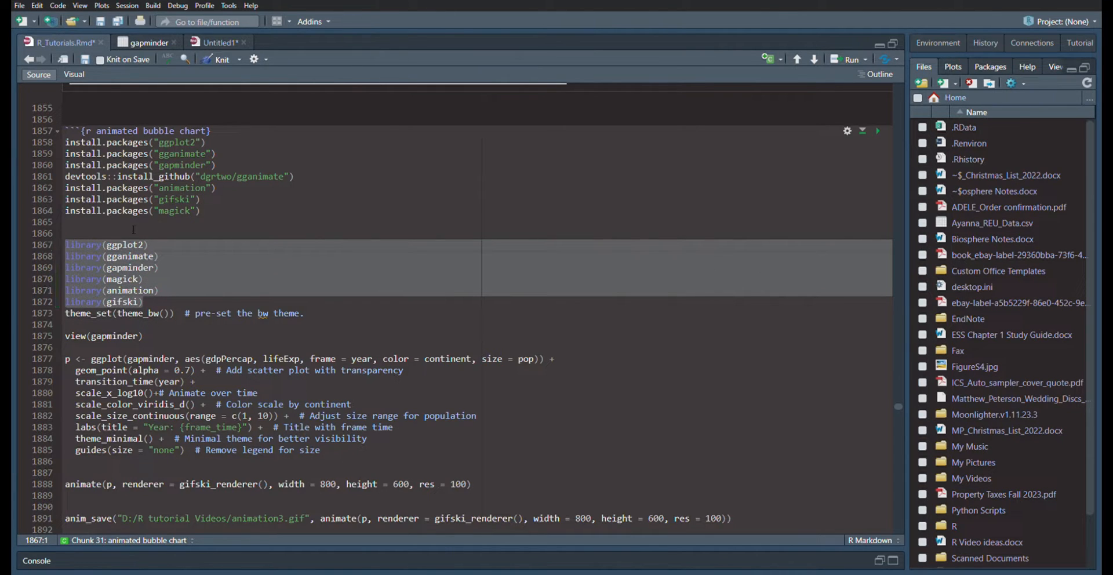
pyautogui.click(119, 358)
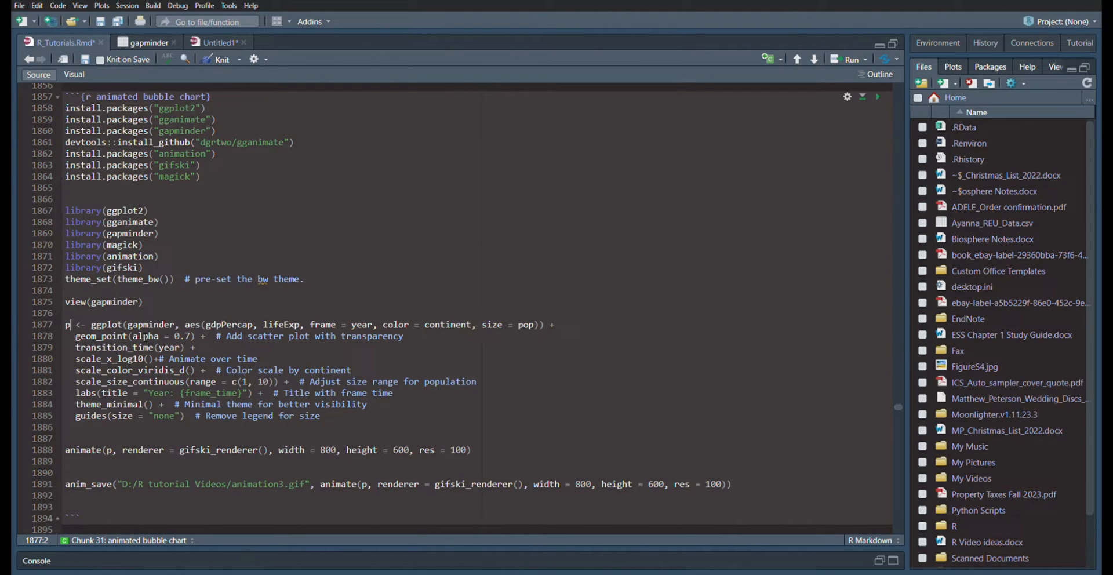
pyautogui.doubleClick(149, 324)
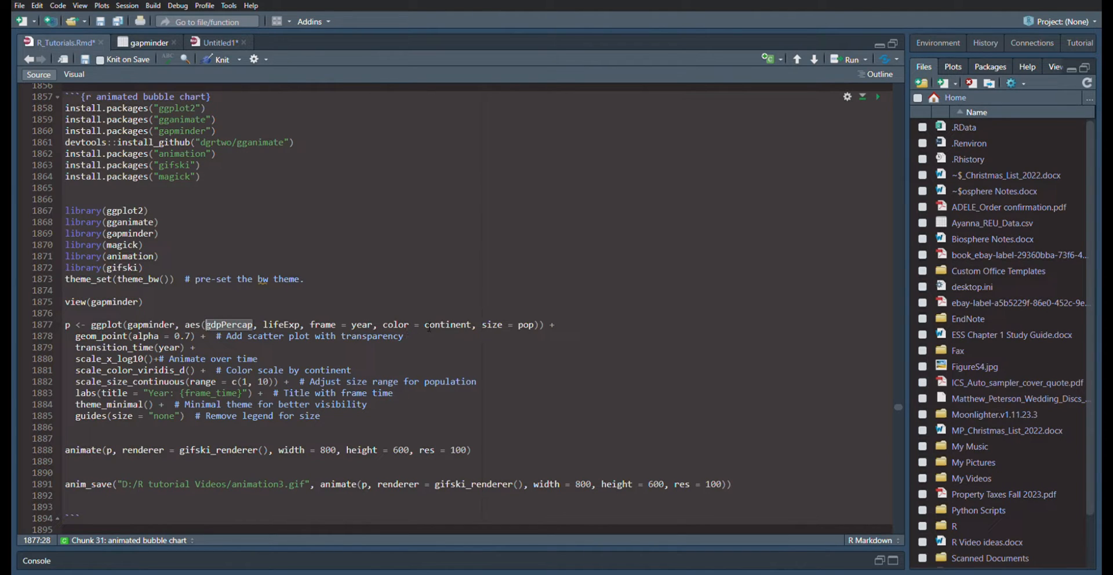
pyautogui.click(447, 324)
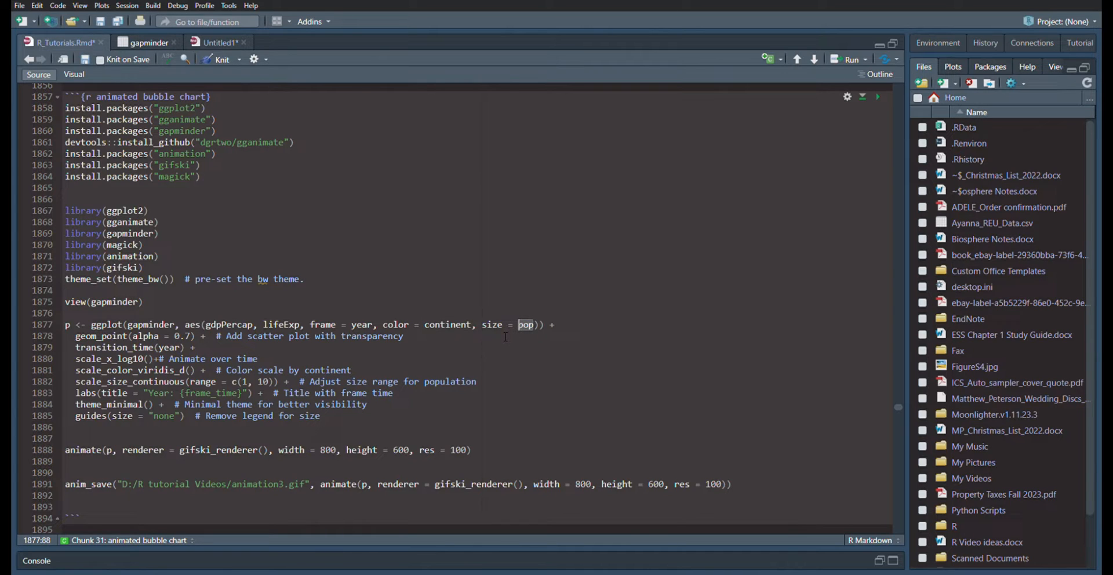
pyautogui.moveTo(523, 360)
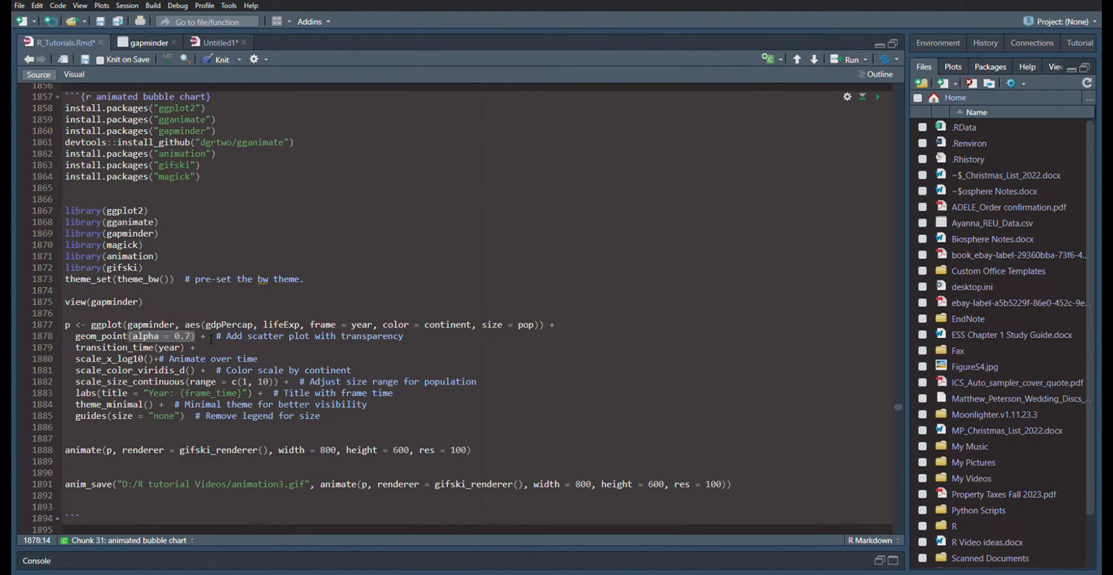
pyautogui.moveTo(188, 345)
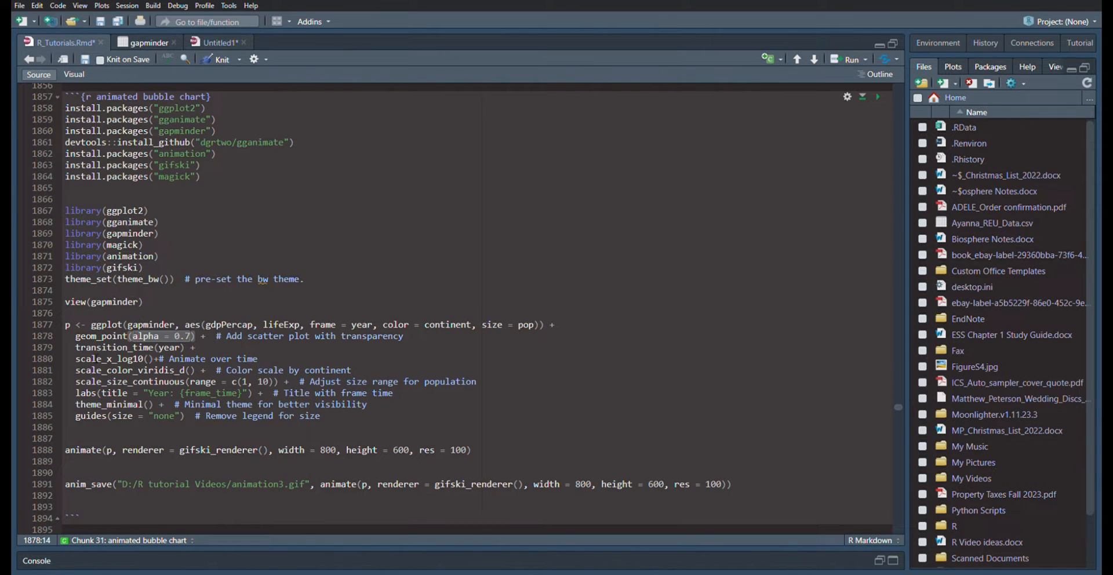
pyautogui.doubleClick(114, 347)
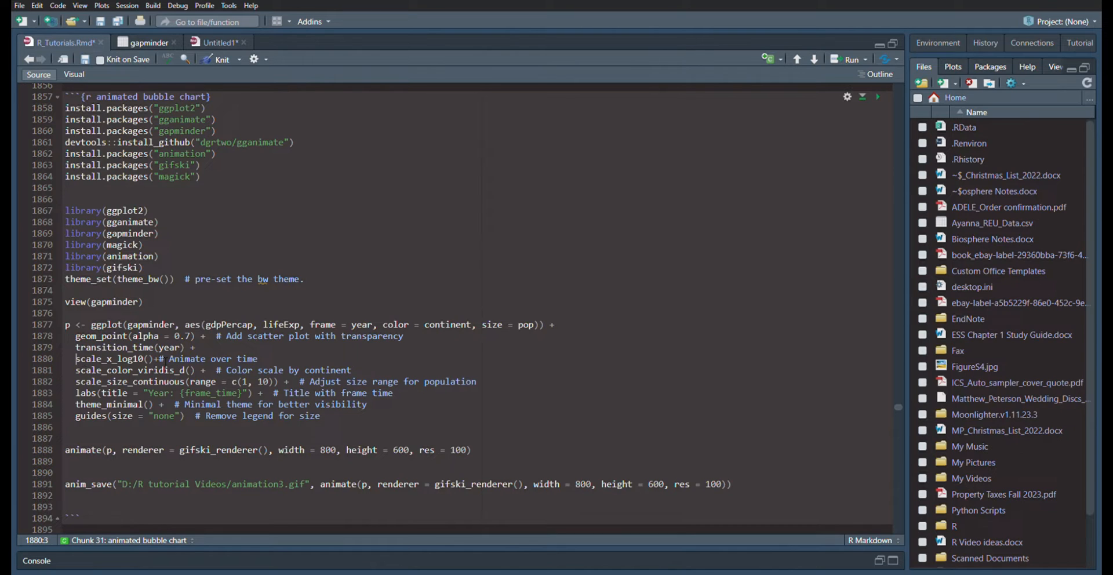
pyautogui.moveTo(140, 358); pyautogui.dragTo(258, 358)
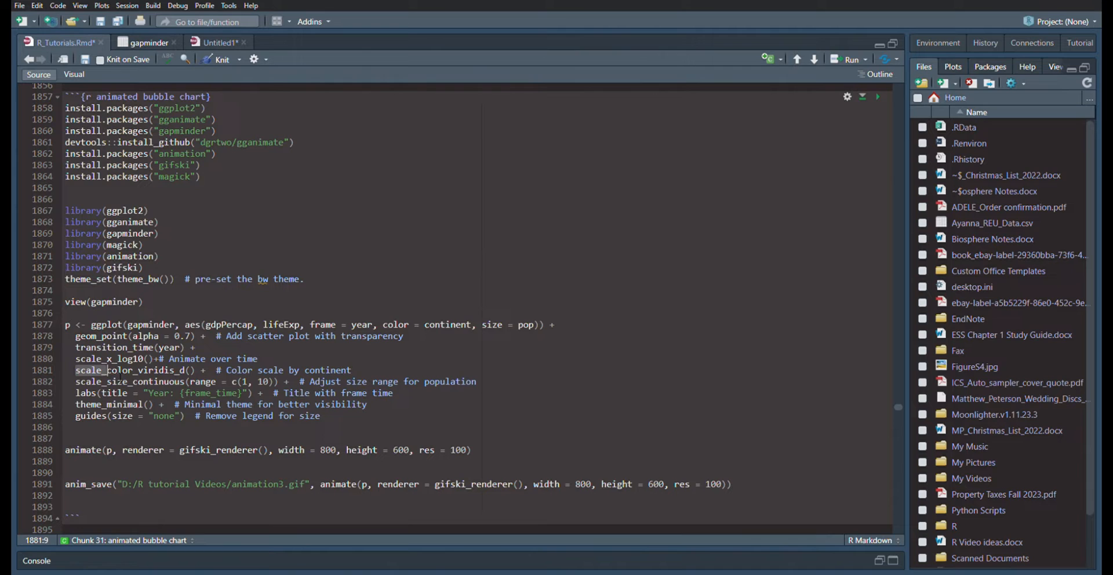
pyautogui.doubleClick(141, 370)
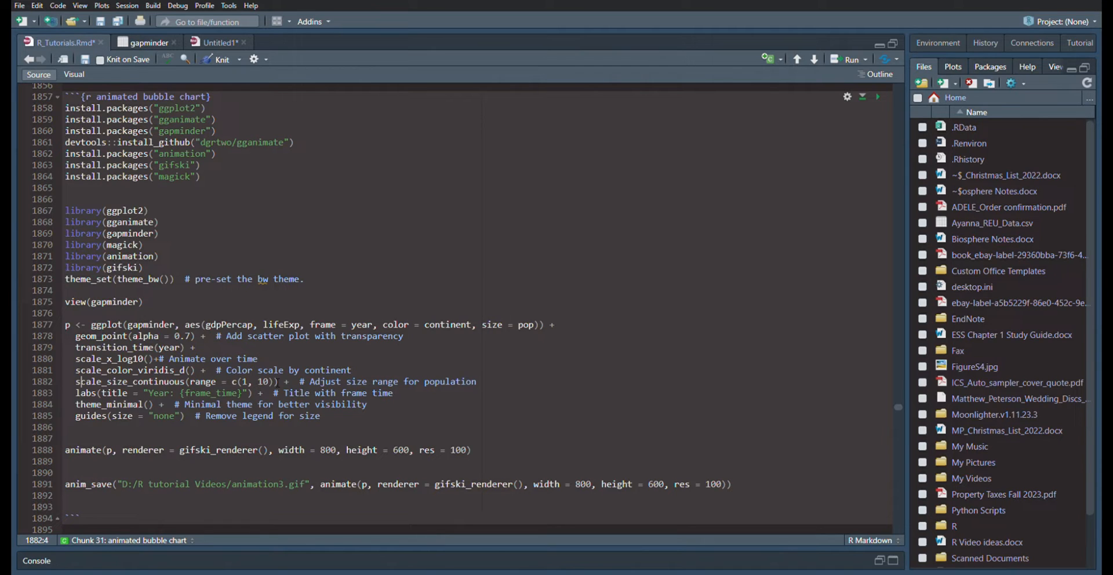
pyautogui.moveTo(306, 382); pyautogui.dragTo(398, 382)
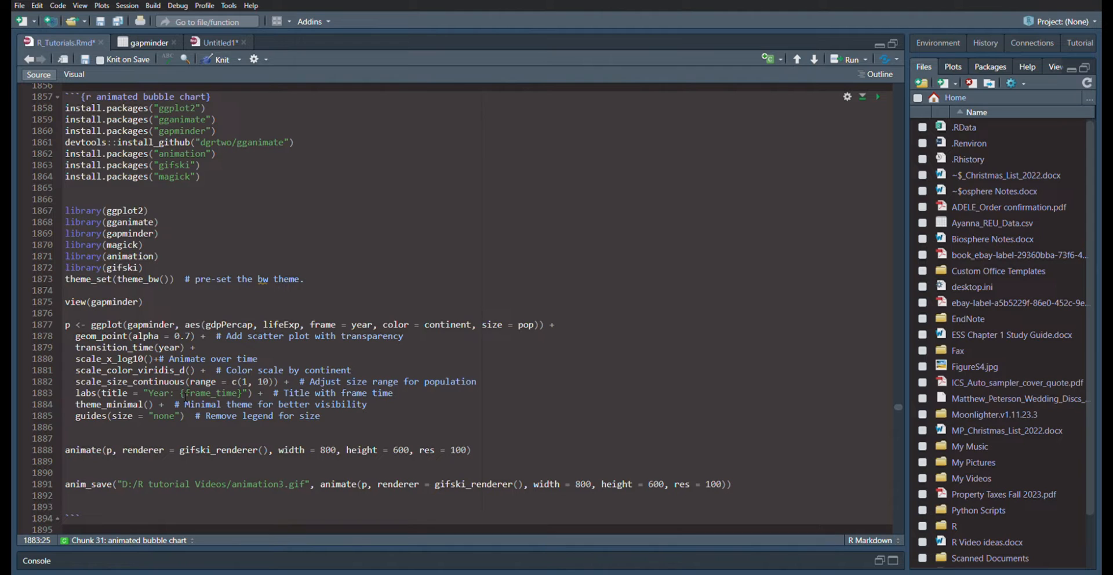
pyautogui.doubleClick(210, 393)
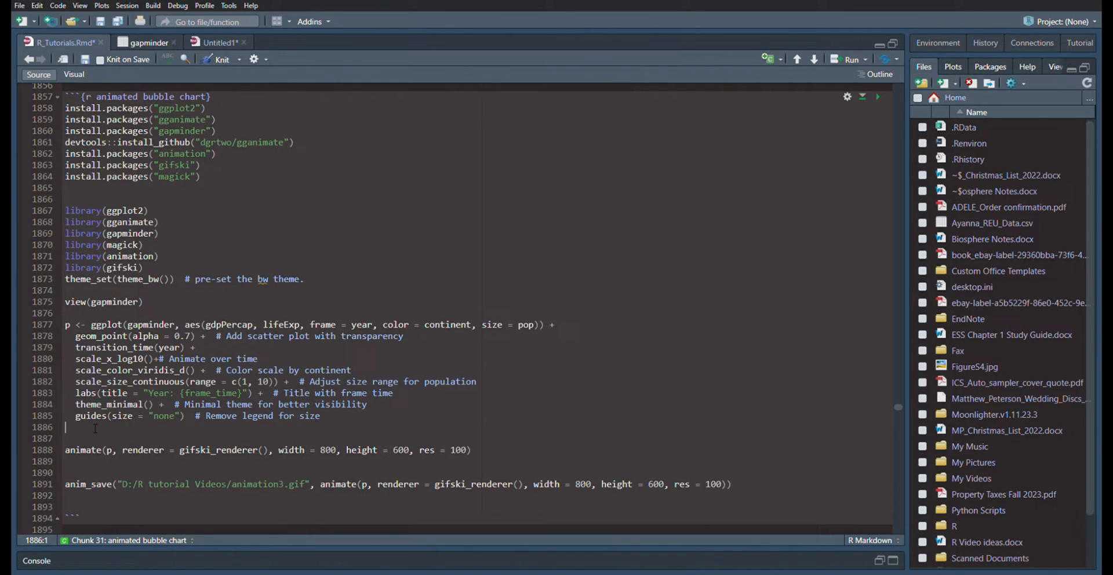
pyautogui.doubleClick(90, 415)
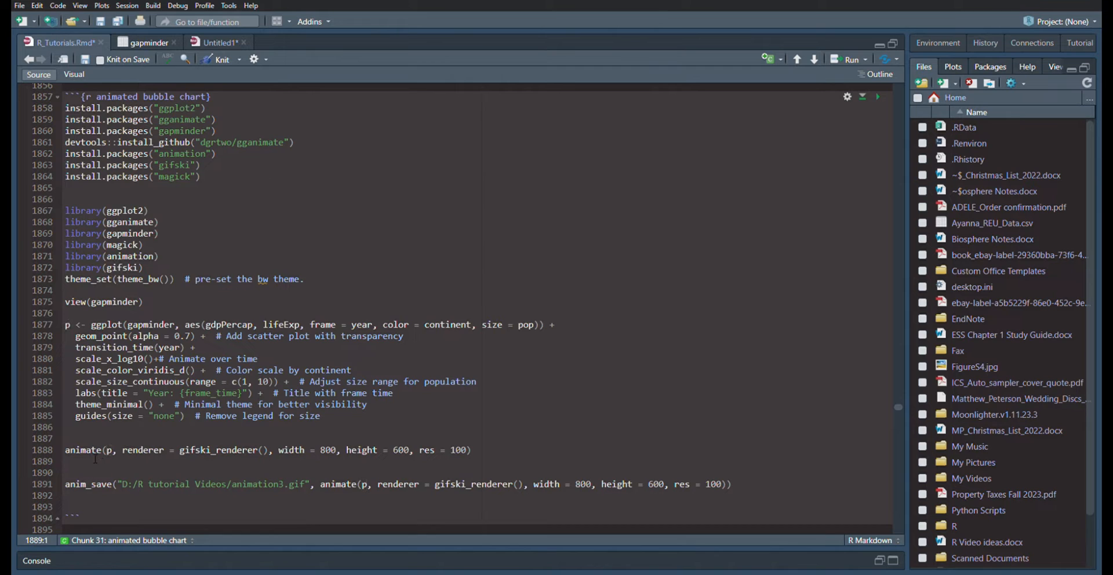
pyautogui.click(67, 438)
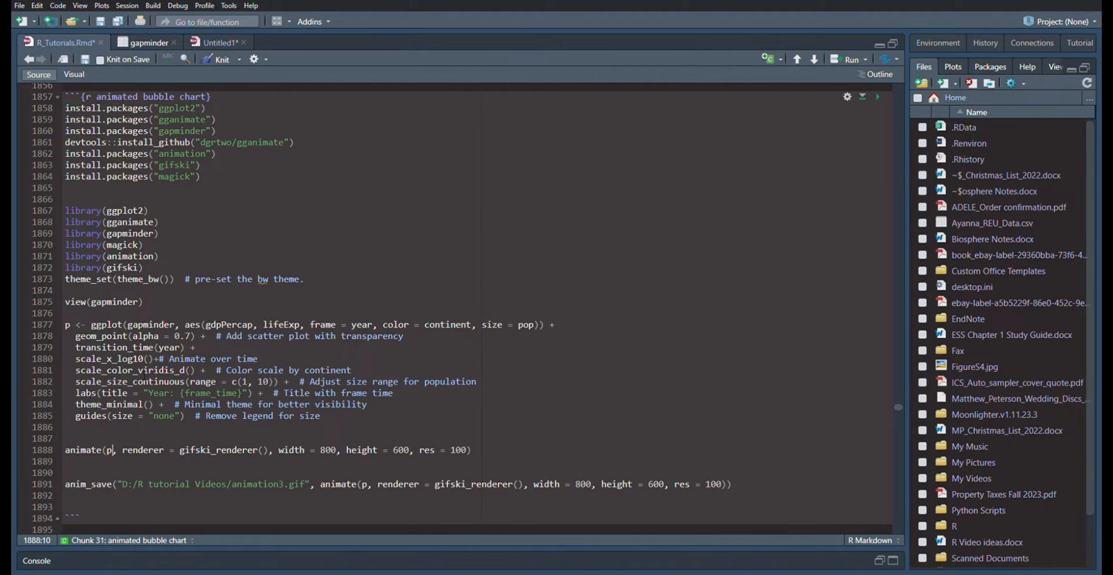
pyautogui.doubleClick(143, 450)
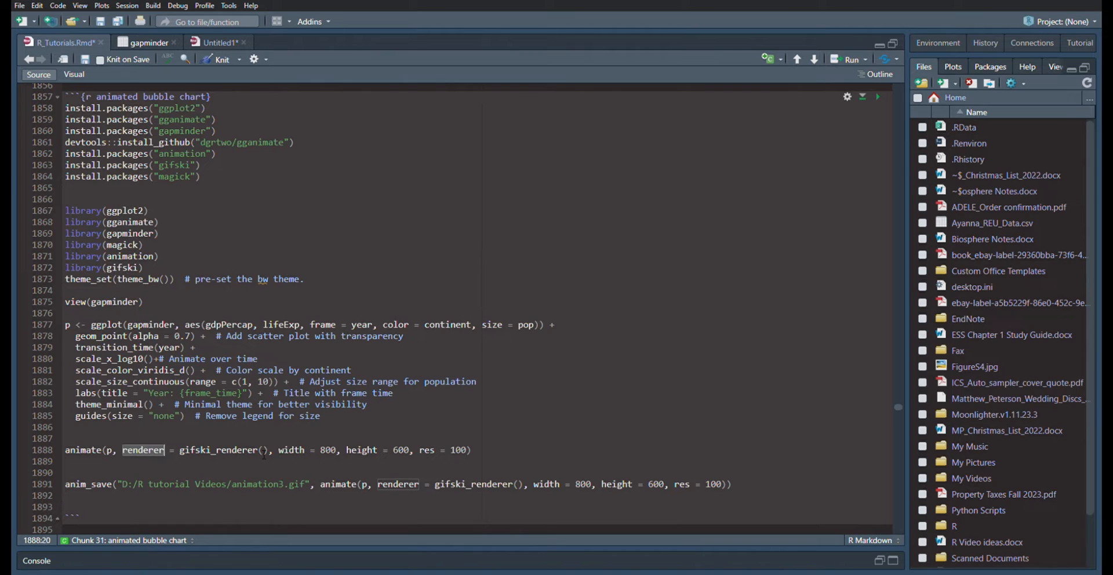
pyautogui.doubleClick(291, 450)
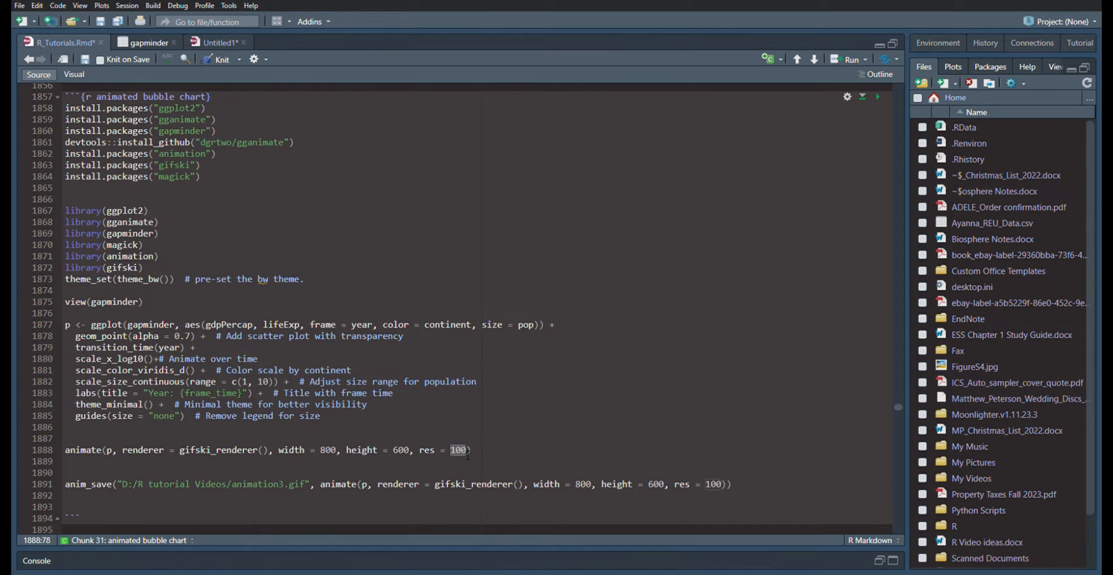
pyautogui.click(468, 449)
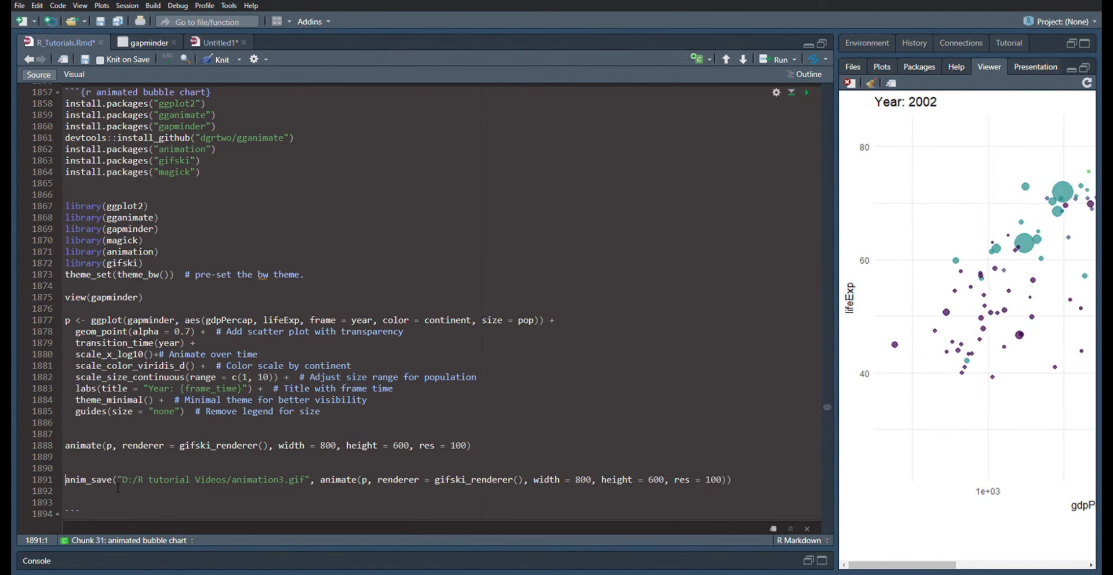
# Run the anim_save line to write the animation as animation3.gif in the Videos folder.
pyautogui.doubleClick(213, 479)
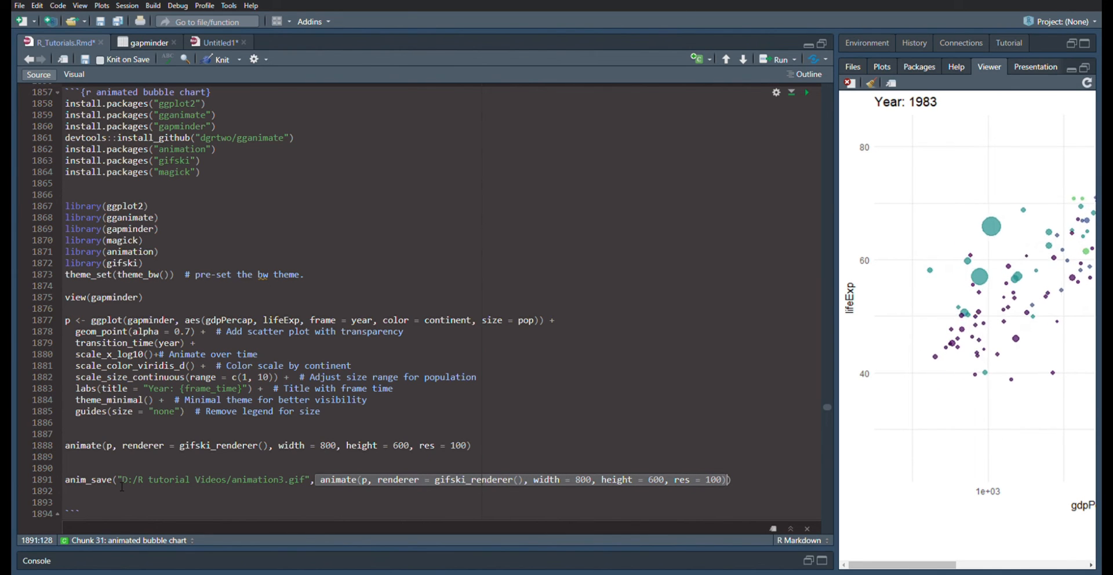
pyautogui.click(343, 479)
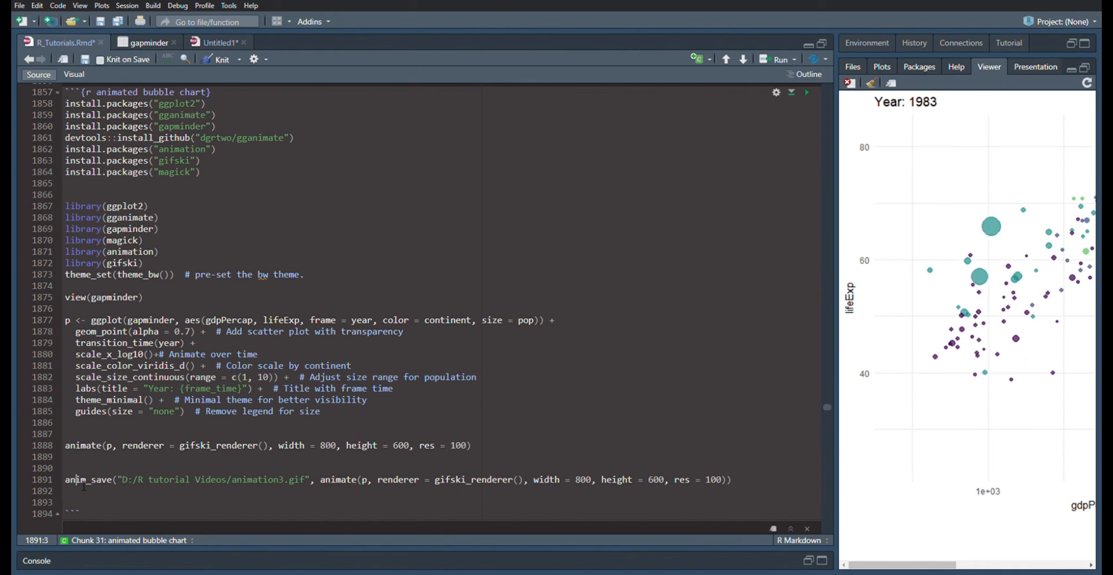
pyautogui.click(807, 93)
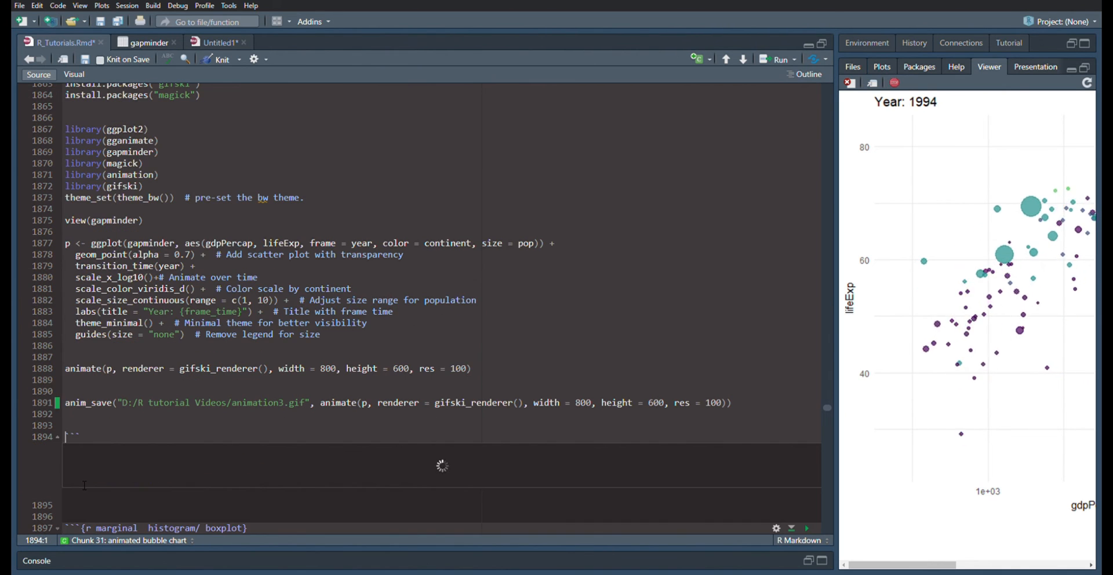